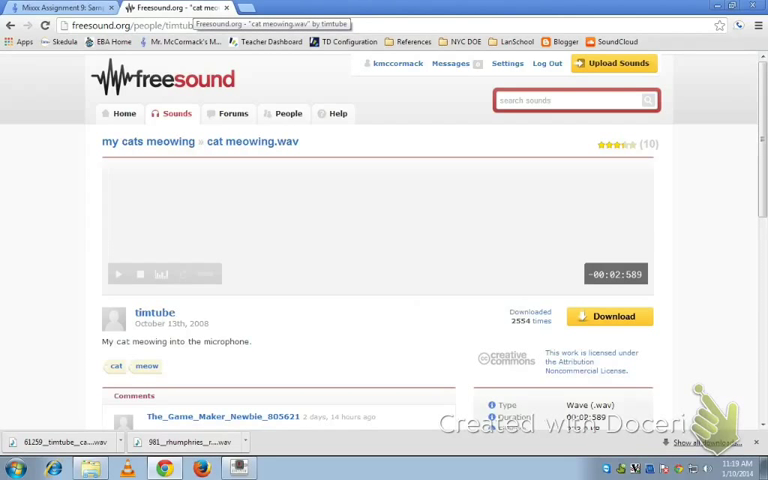
# - Search Freesound for 'meow' to list cat meowing clips
pyautogui.click(570, 100)
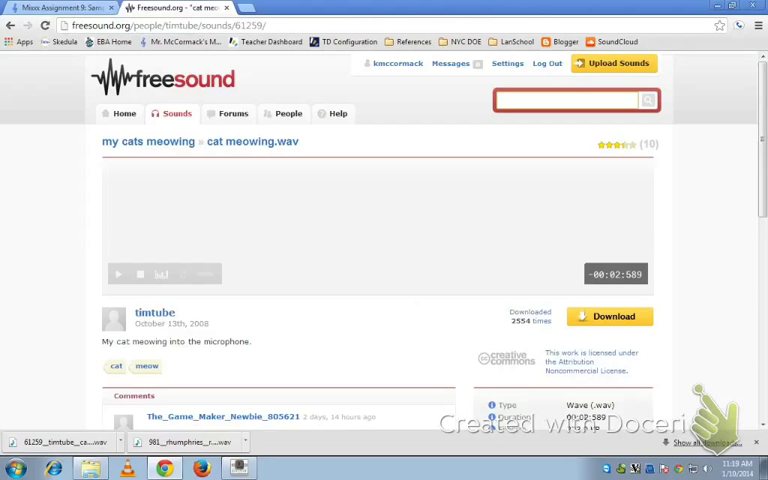
pyautogui.write('me')
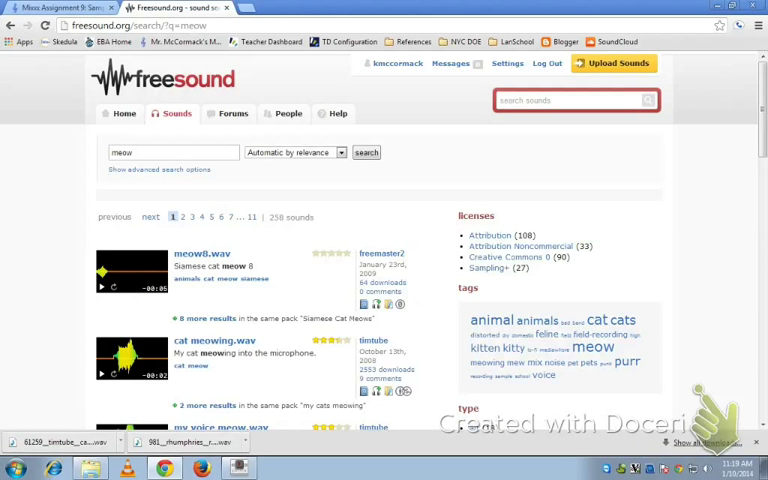
# - Browse down the meow results and choose the Kitty Meow sound
pyautogui.click(104, 288)
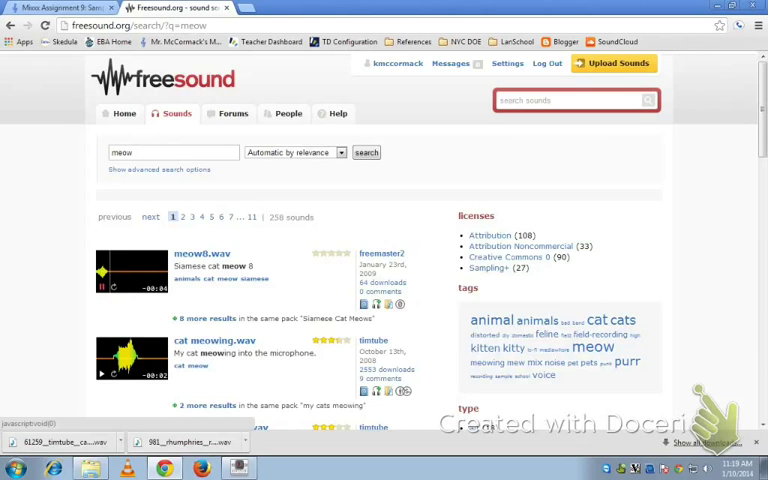
pyautogui.scroll(-3)
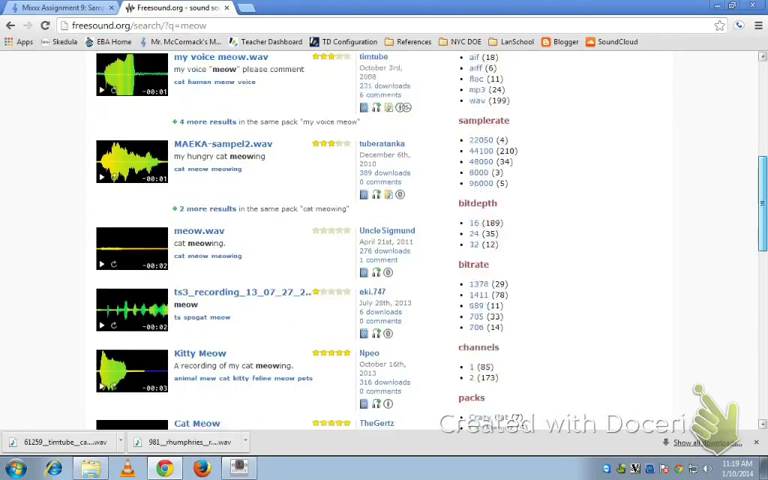
pyautogui.scroll(-3)
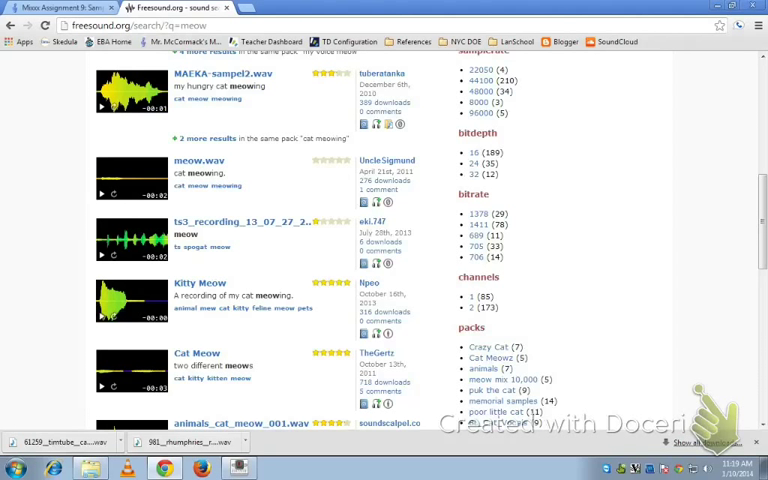
pyautogui.click(200, 284)
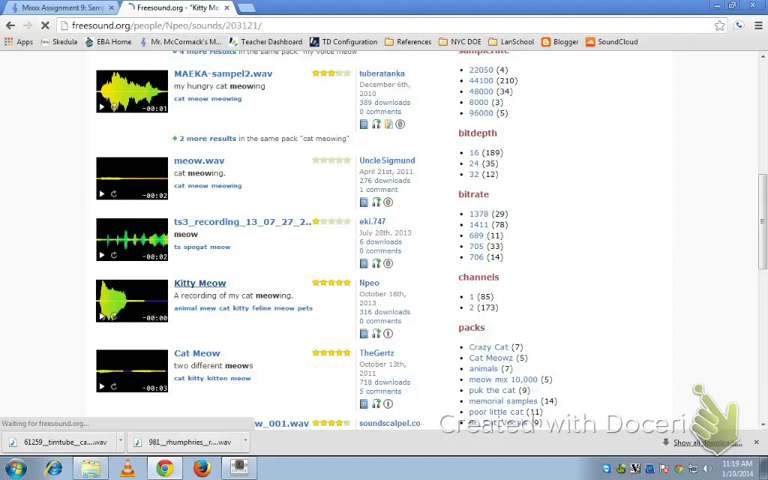
# - Leave the Freesound sound page and move to the Mixxx track library
pyautogui.click(200, 284)
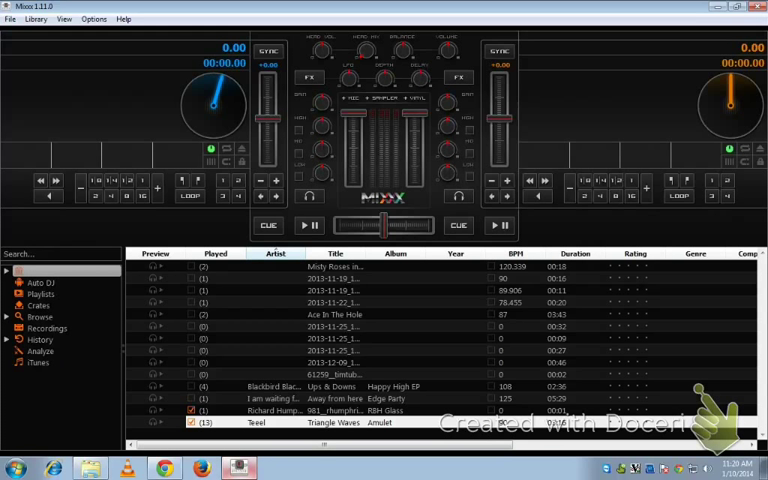
# - Browse the Options and Library menus before loading the cat-meowing clip into Deck 1
pyautogui.click(92, 18)
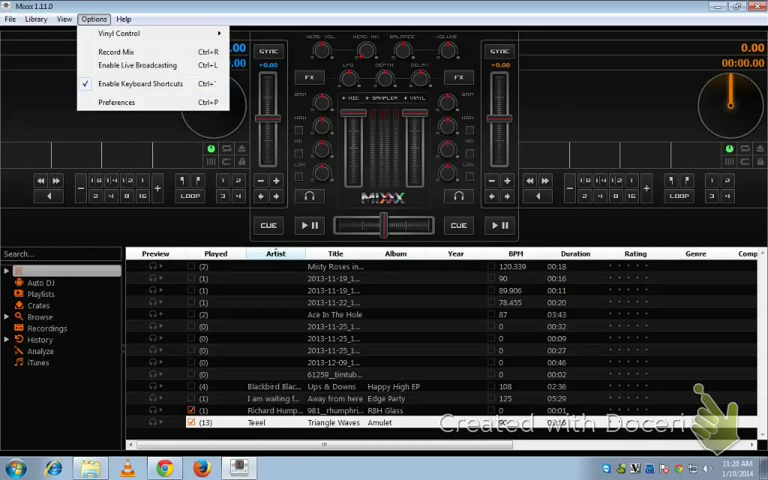
pyautogui.click(36, 18)
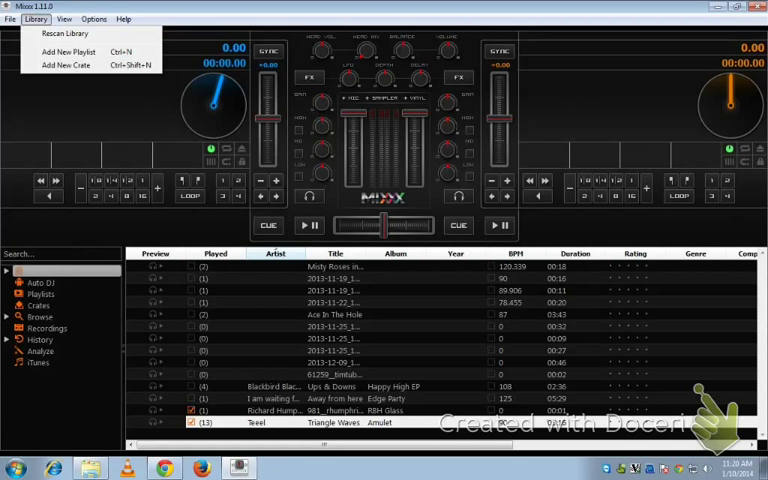
pyautogui.click(36, 20)
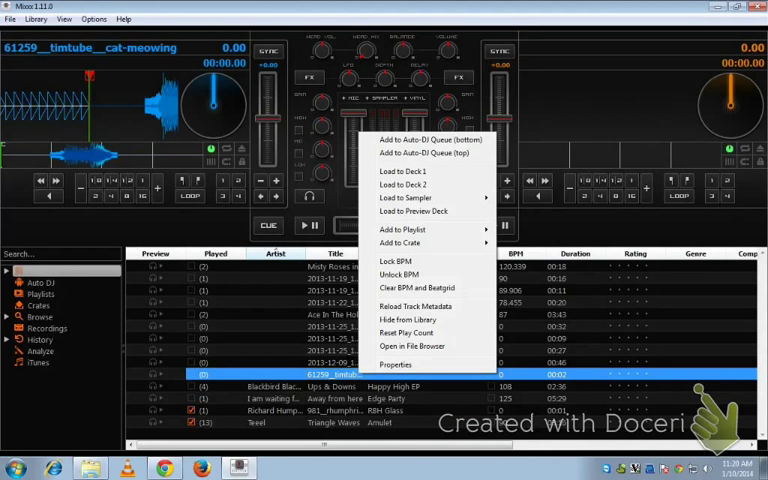
# - Retitle the cat-meowing sample as 'meow' in its track properties
pyautogui.click(396, 364)
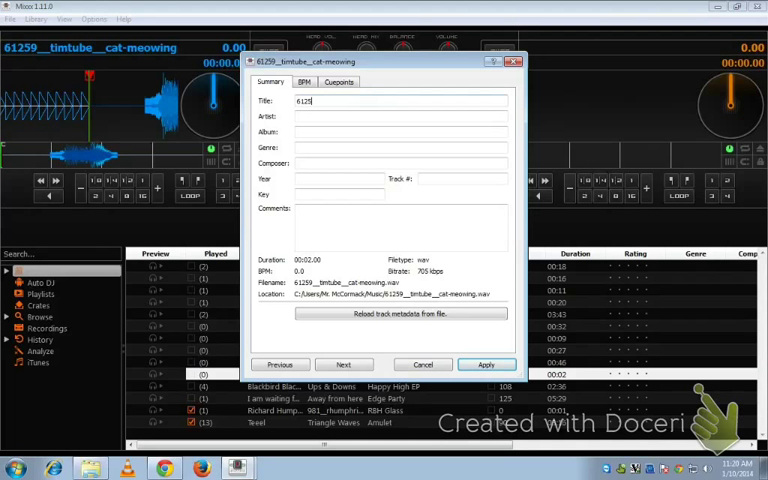
pyautogui.write('m')
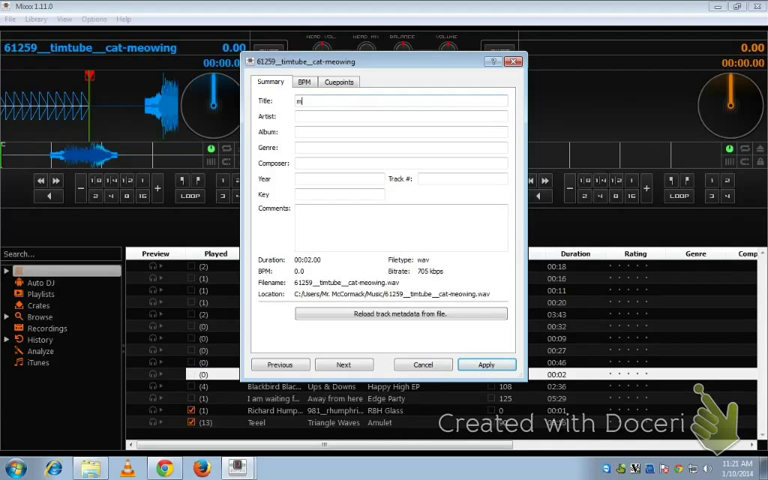
pyautogui.write('eow')
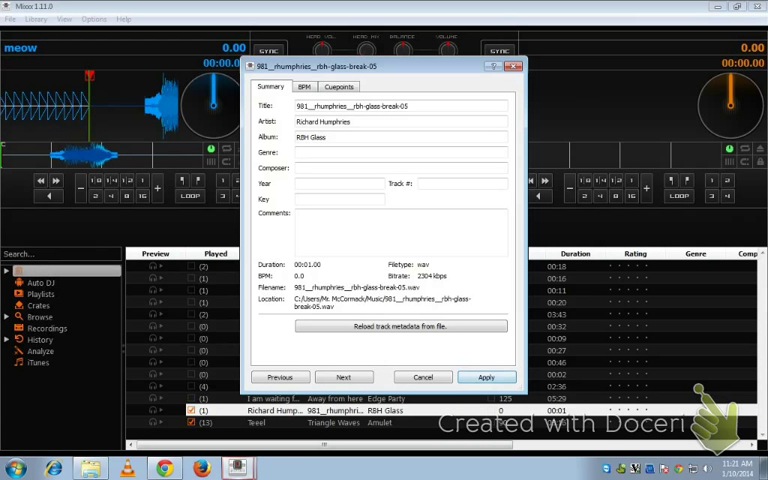
# - Retitle the glass-break sample as 'glass break' and confirm its properties
pyautogui.click(410, 106)
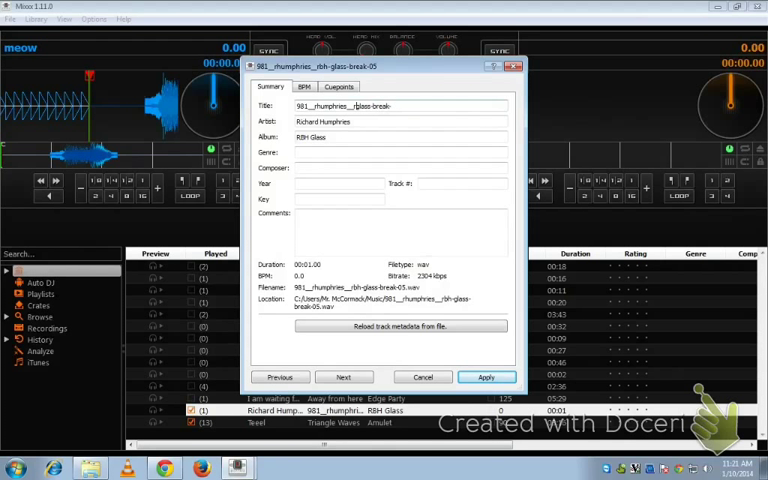
pyautogui.click(396, 106)
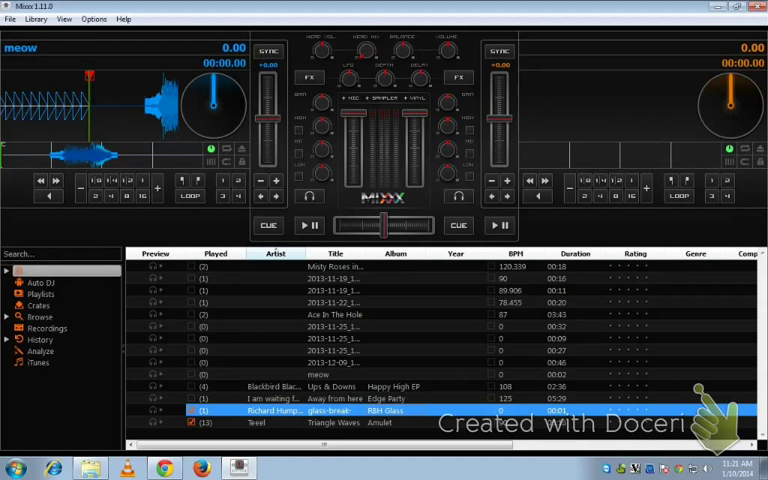
# - Show the sampler decks beneath the main decks
pyautogui.click(384, 98)
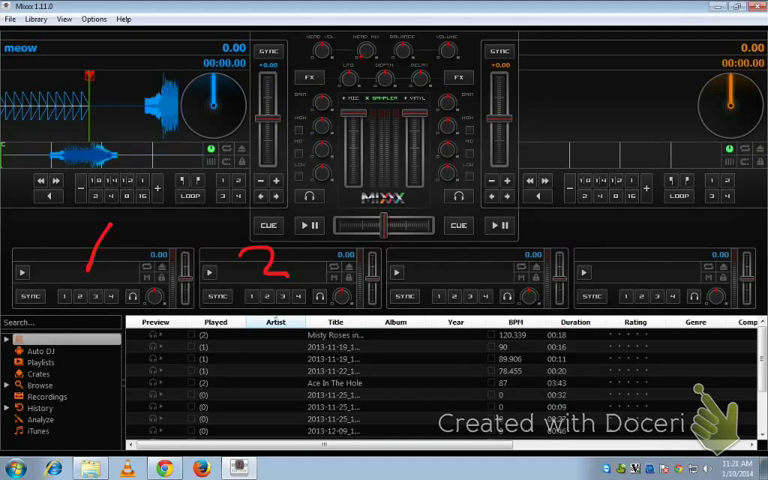
pyautogui.moveTo(450, 260); pyautogui.dragTo(680, 320)
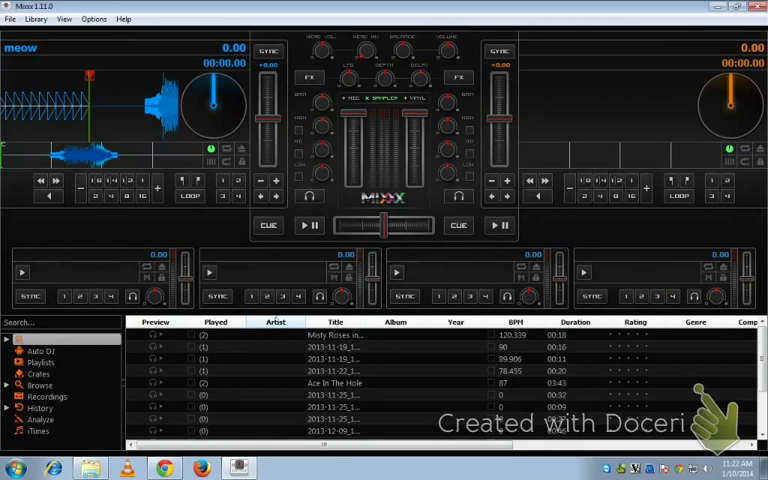
# - Load glass break and meow into Samplers 1 and 2 and play Triangle Waves on Deck 1
pyautogui.scroll(-3)
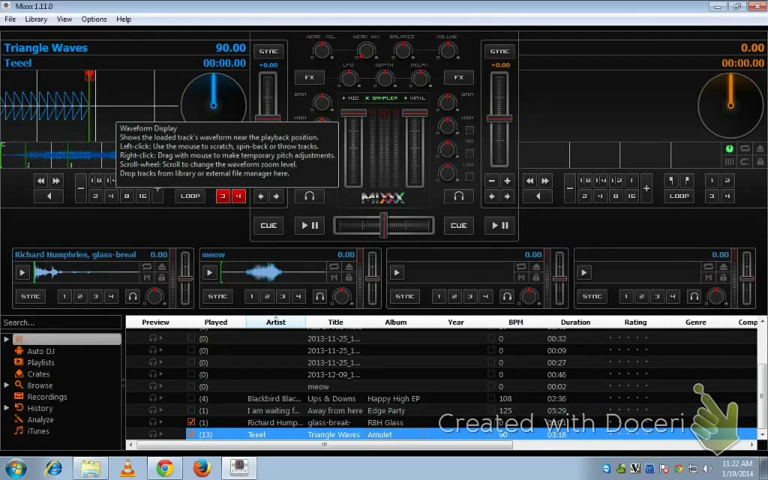
pyautogui.click(310, 224)
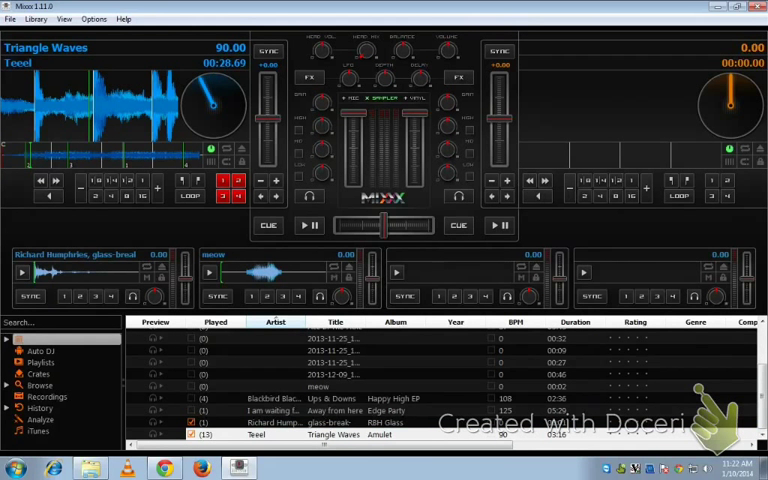
pyautogui.click(308, 224)
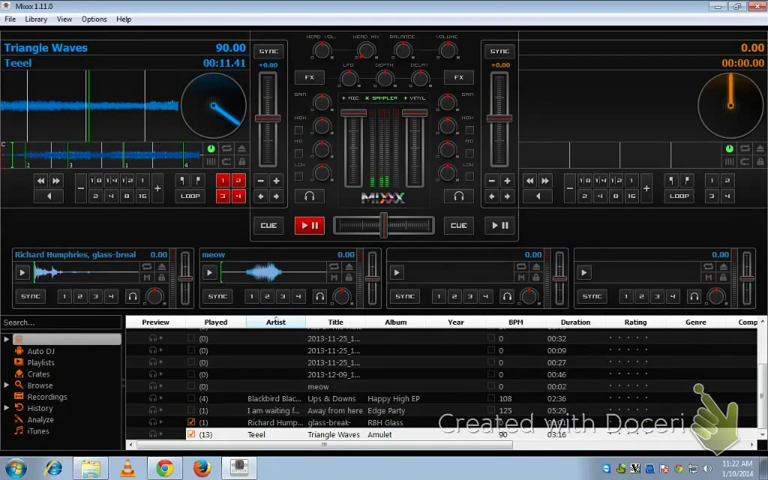